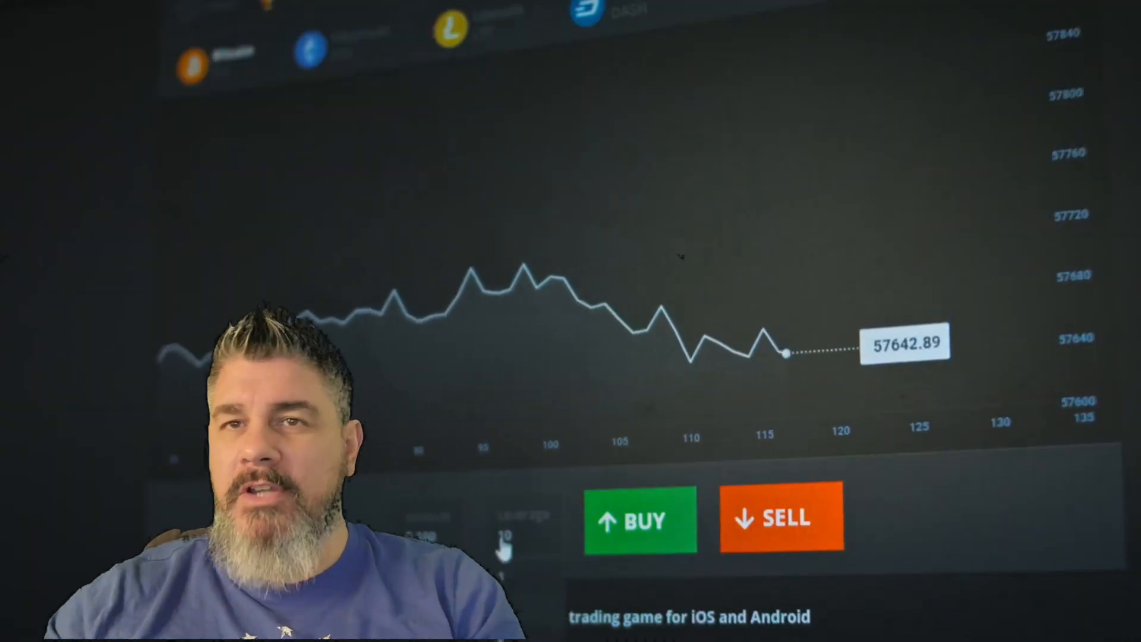
Step: Open a long buy position on Bitcoin, tracked on the chart at about +0.34%
left_click(638, 519)
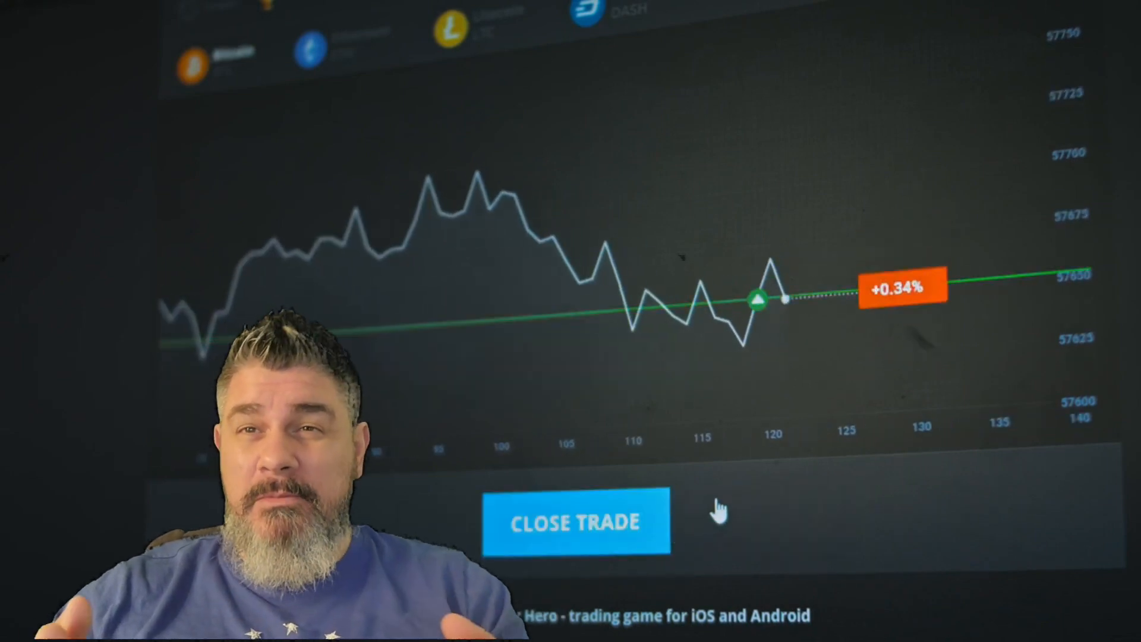